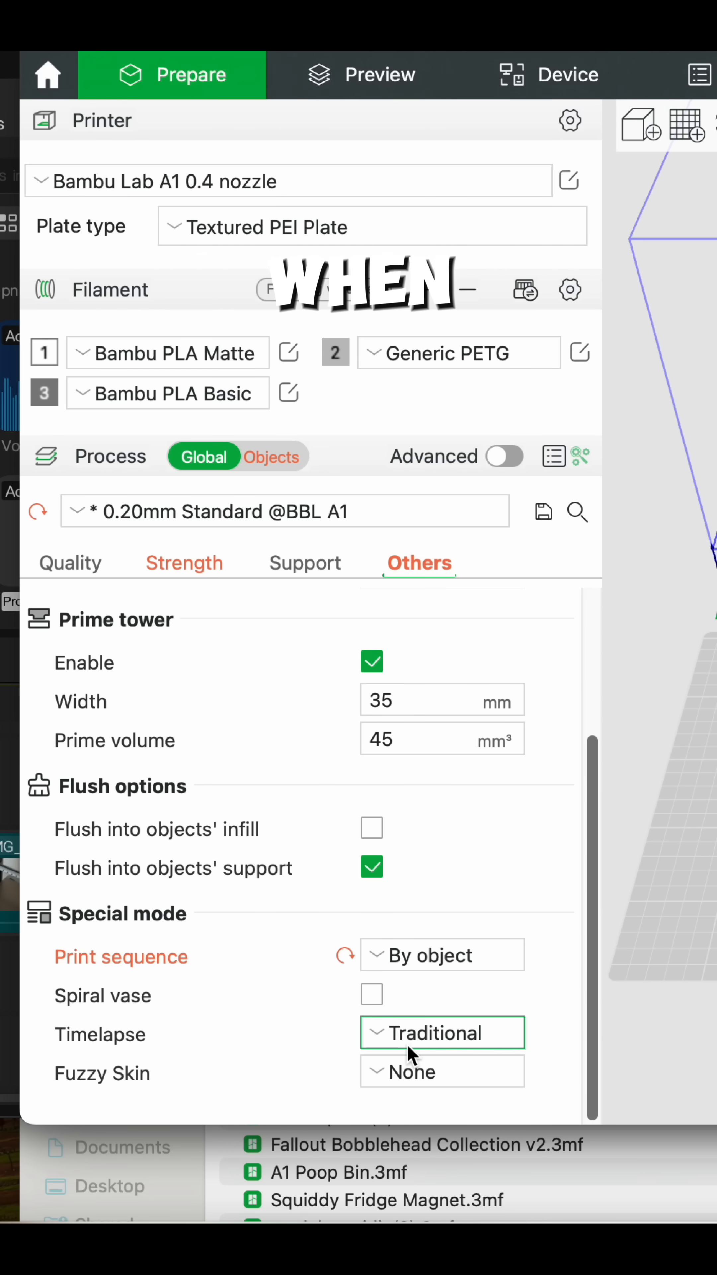
- Set the Timelapse mode to Smooth in the process Others settings
click(442, 1032)
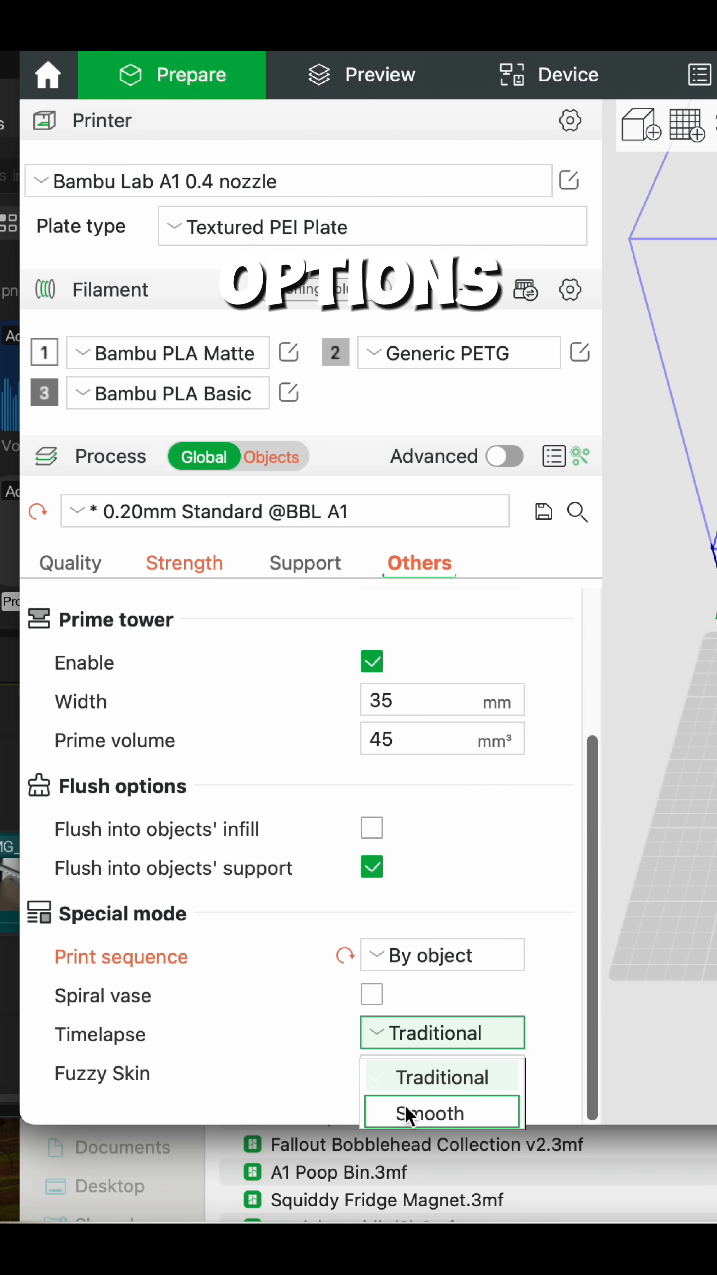
click(441, 1112)
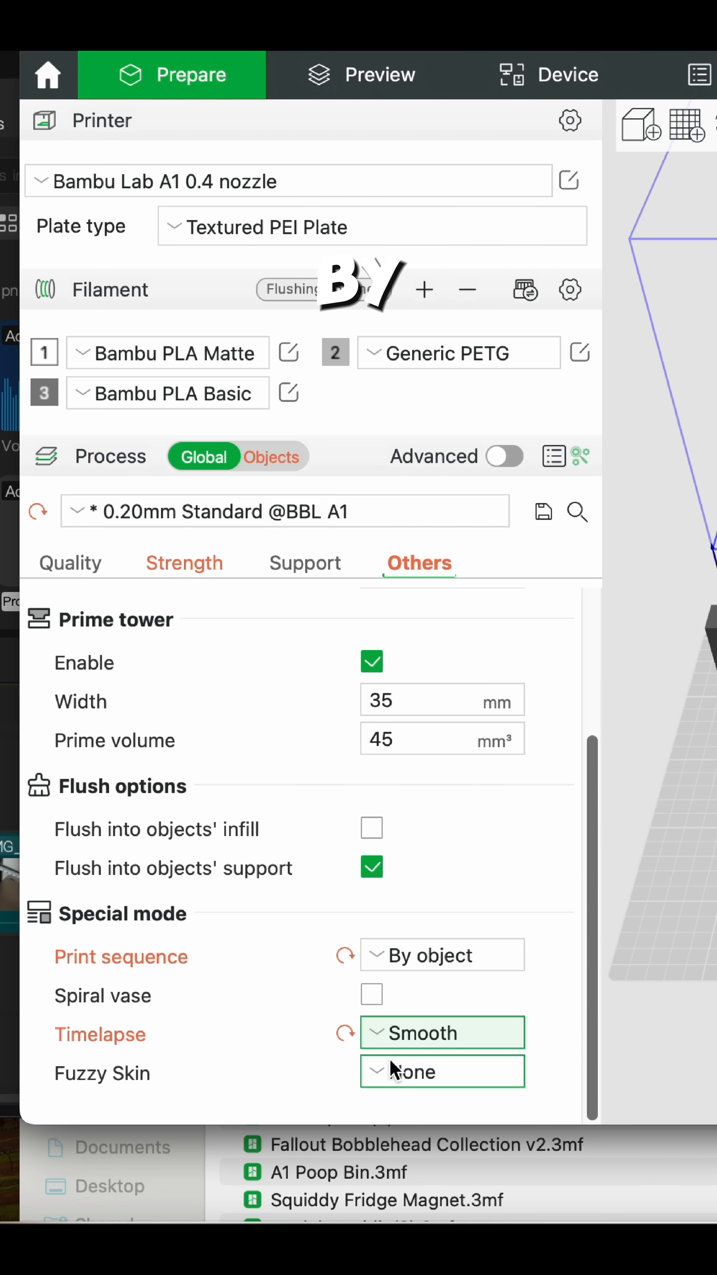